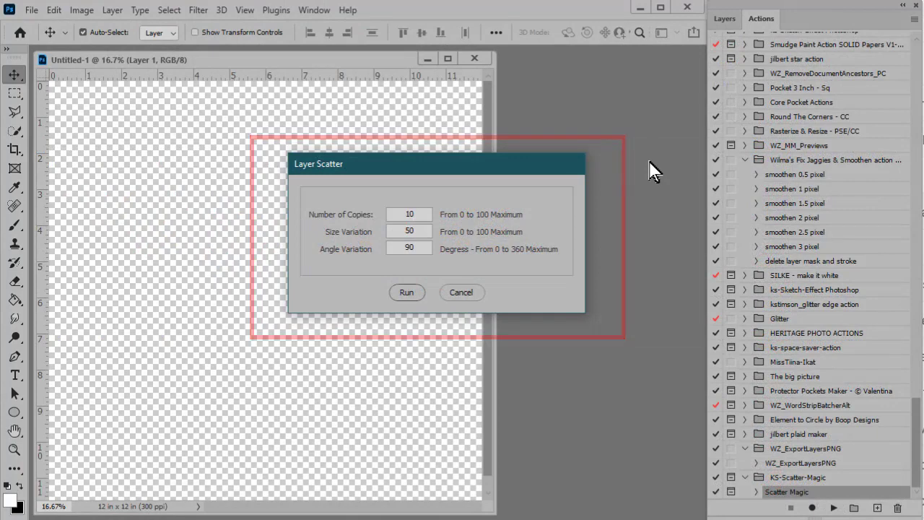
- Cancel the Layer Scatter dialog and switch to the Untitled-1 vintage paper texture document
click(407, 291)
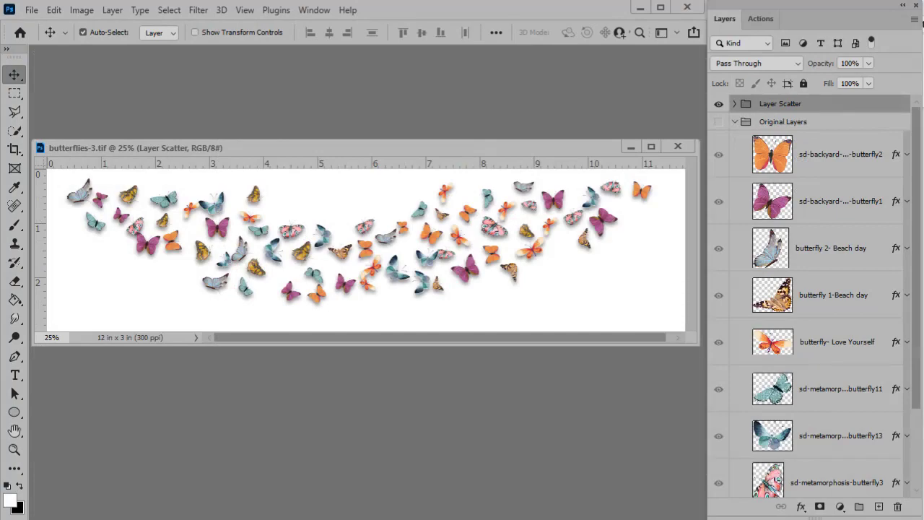
click(70, 55)
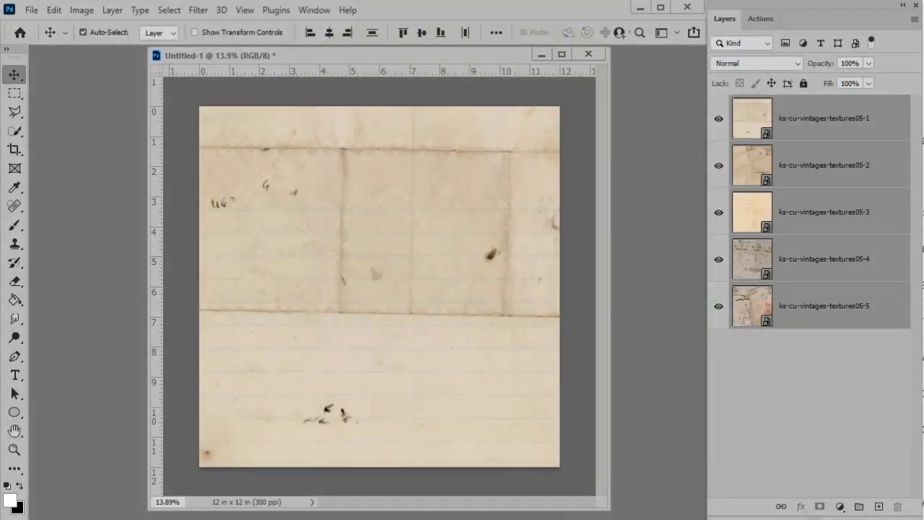
- Load ks-scatter-magic.jsx from the ks-scatter-magic folder via File > Open
click(32, 8)
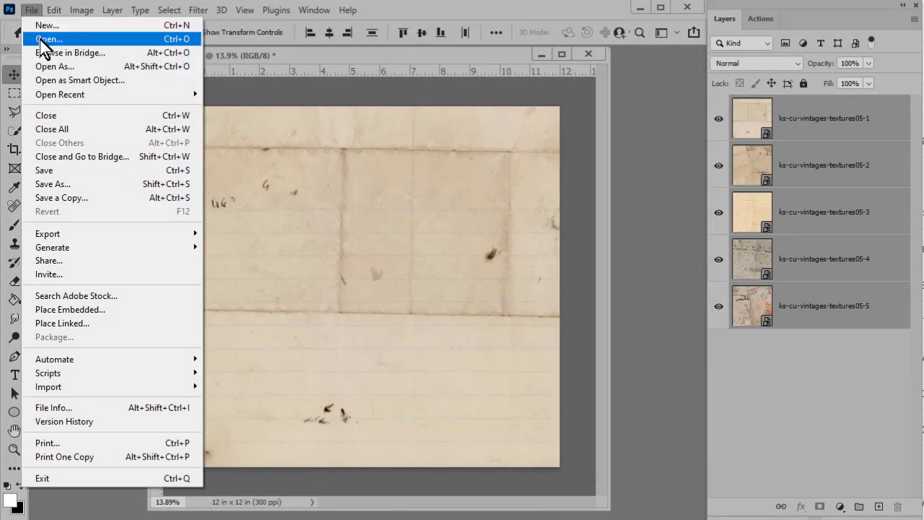
click(49, 38)
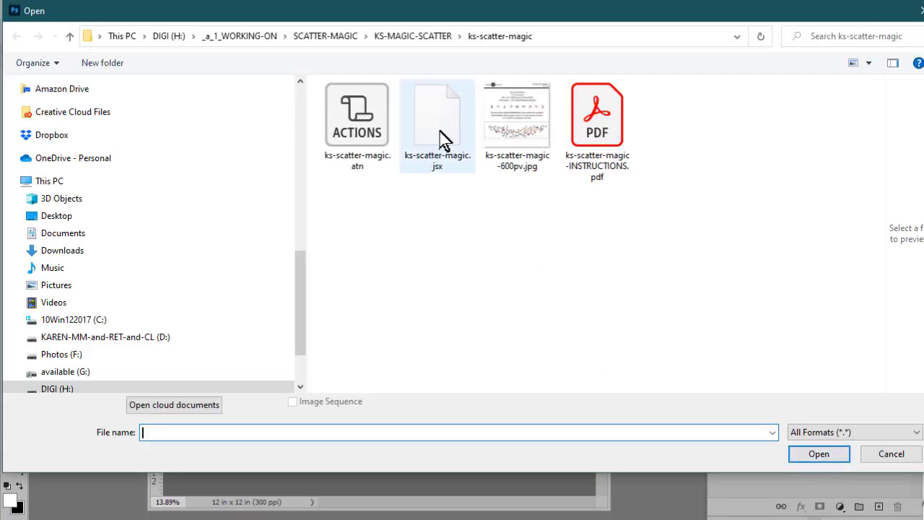
click(436, 115)
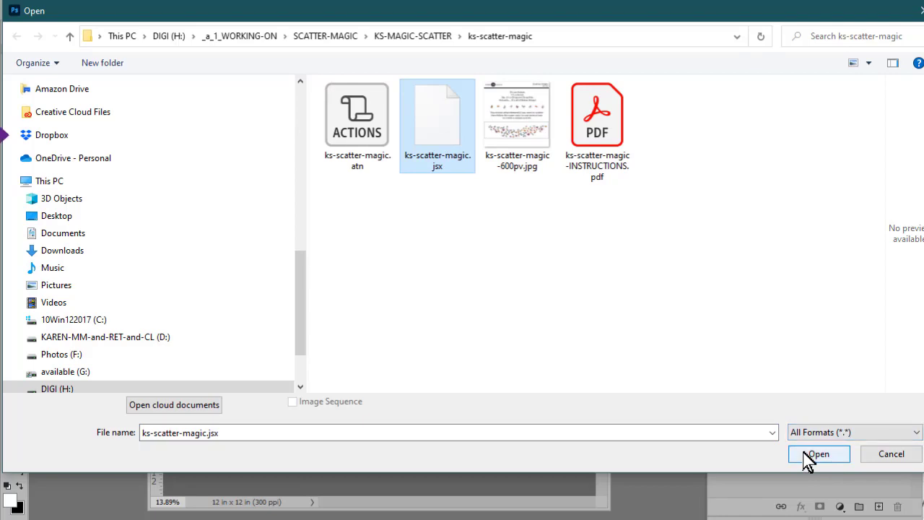
click(817, 453)
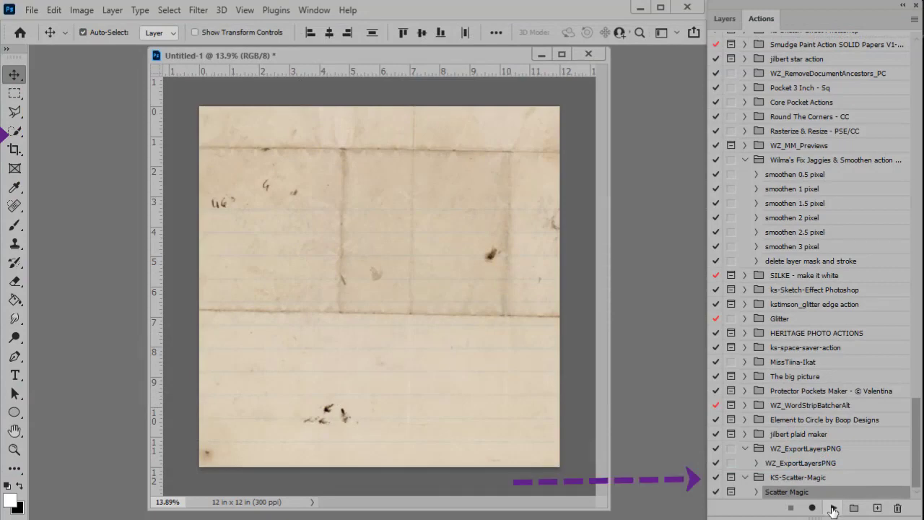
mouse_move(448, 331)
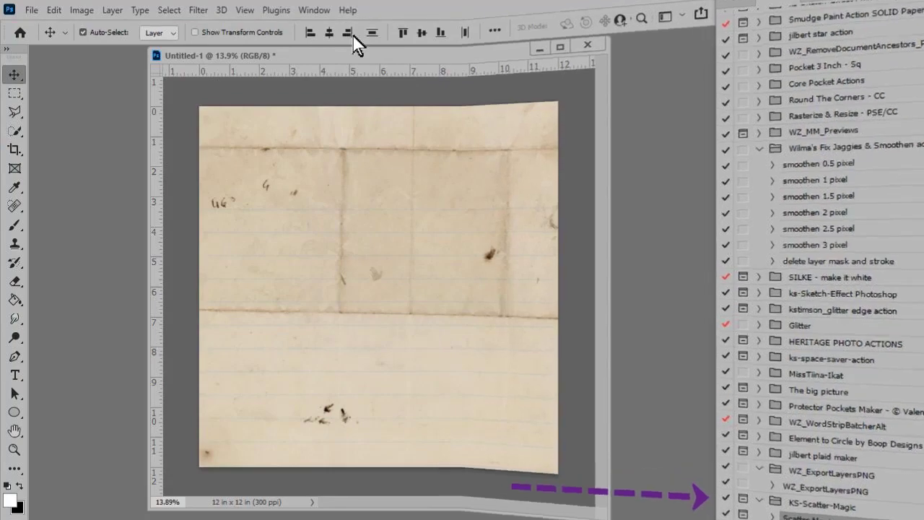
click(586, 43)
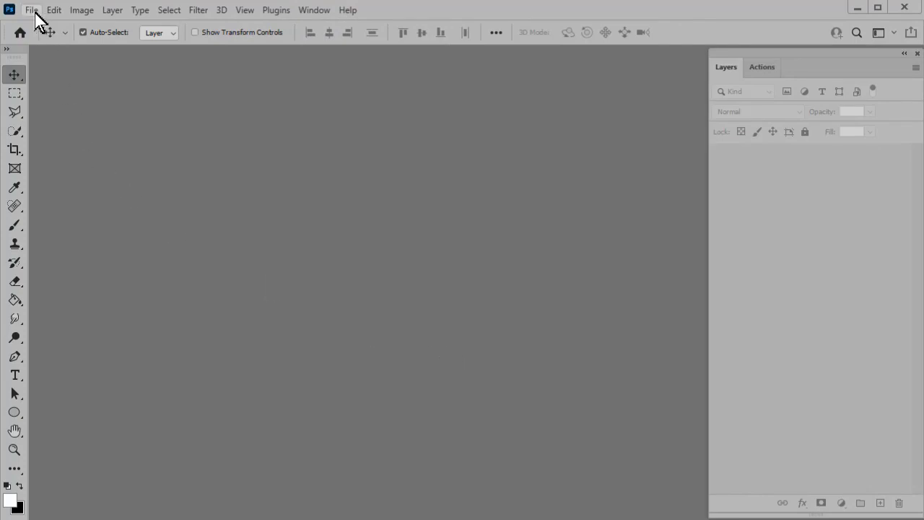
- Create a new 3600 × 3600 px, 300 ppi document with Background Contents set to Transparent
click(32, 9)
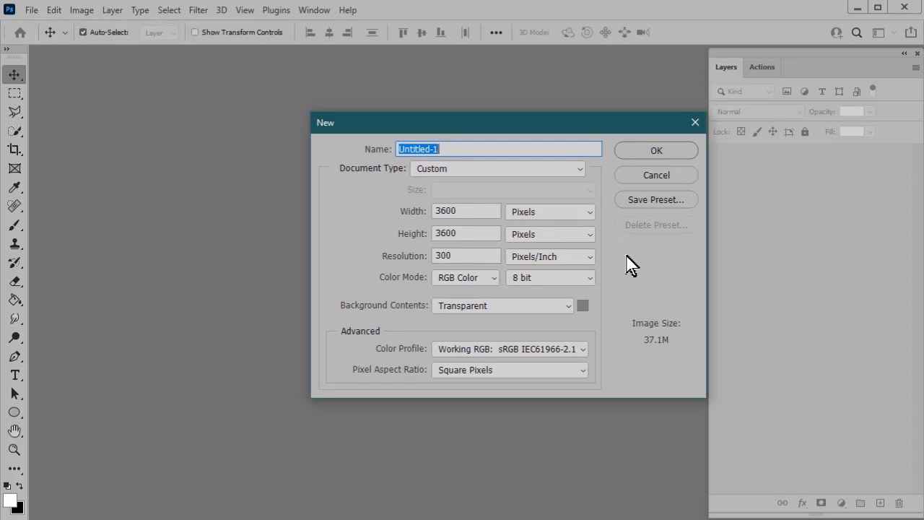
mouse_move(504, 323)
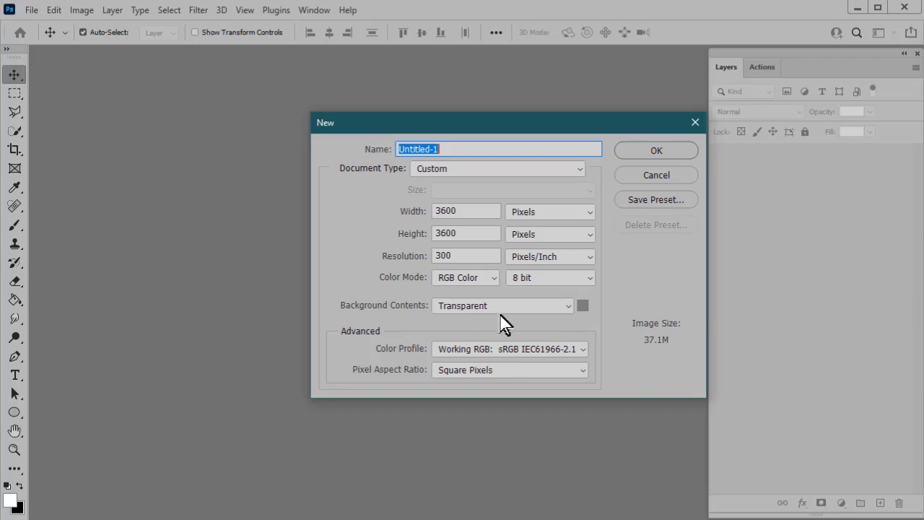
click(655, 150)
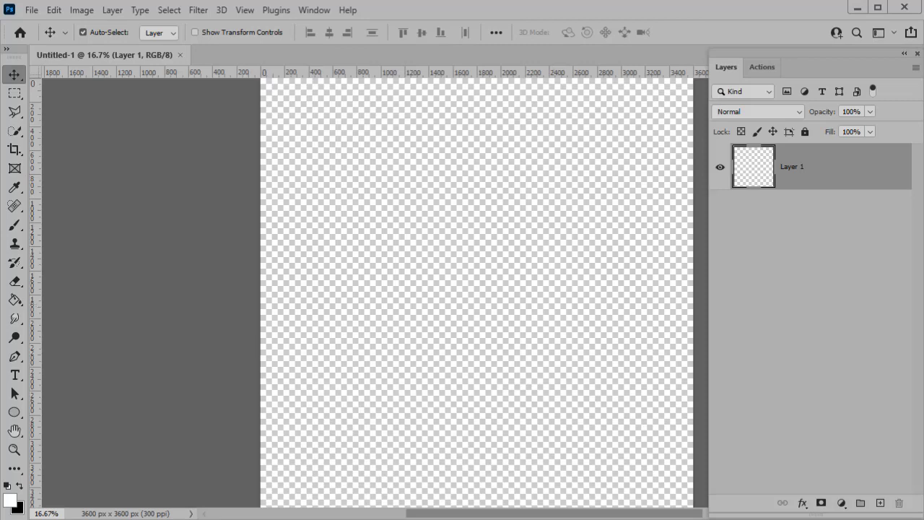
- Place Single-Butterflies_1.png as a linked layer in the transparent document
click(32, 8)
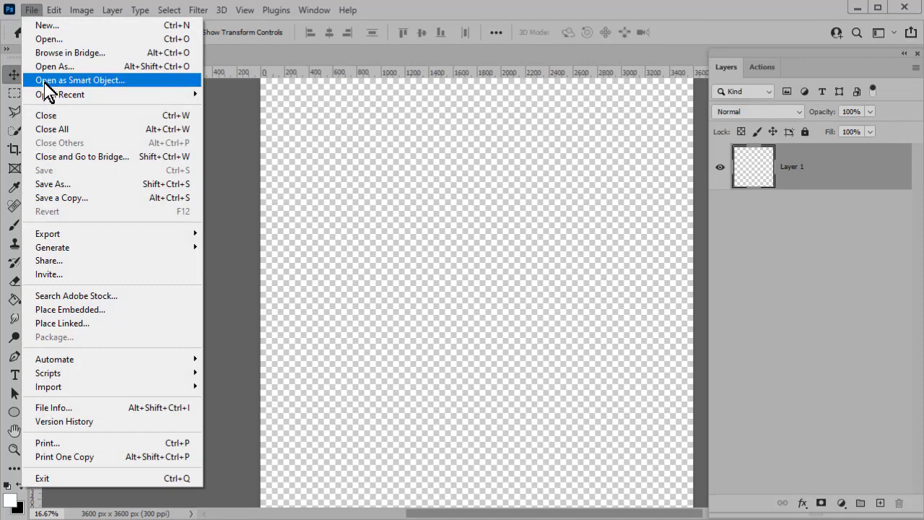
mouse_move(72, 323)
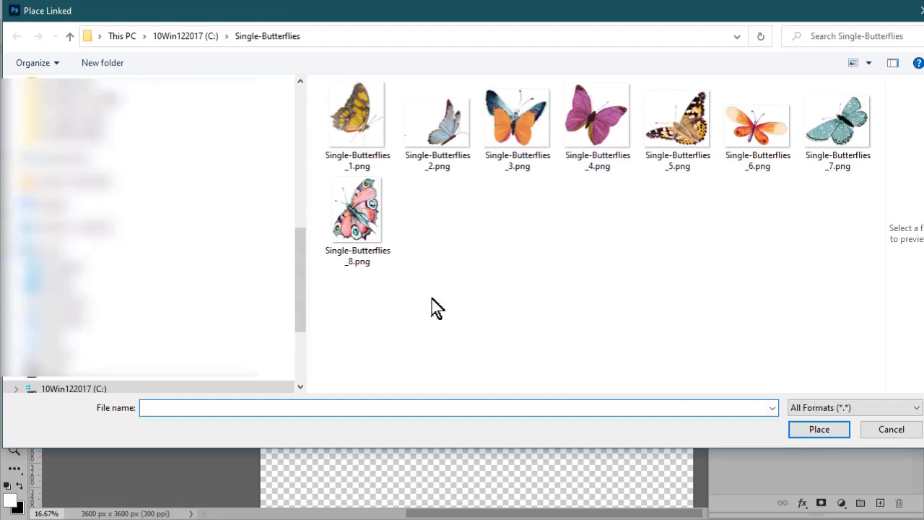
click(358, 123)
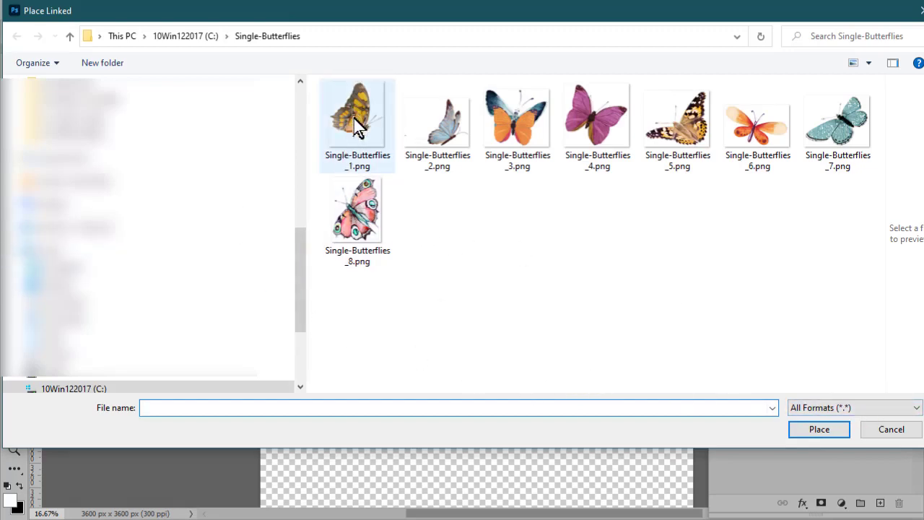
click(358, 118)
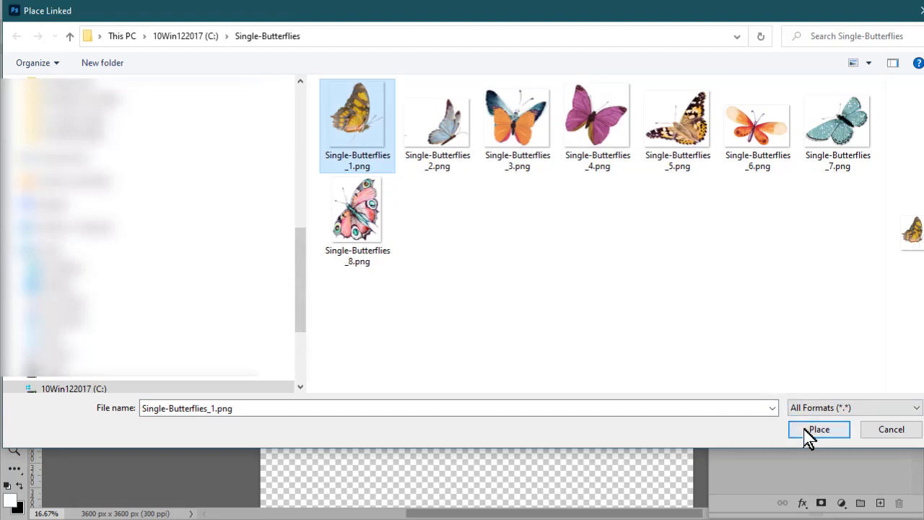
click(817, 429)
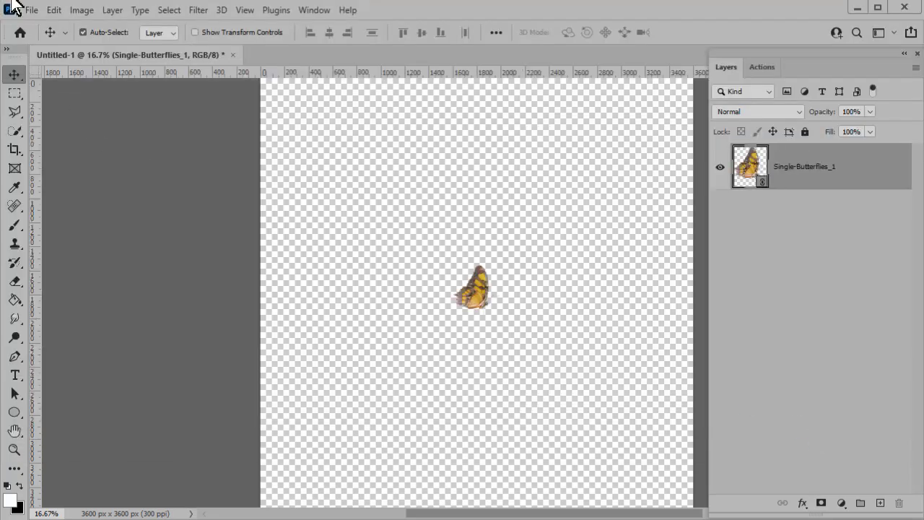
- Place the next single-butterfly PNGs as additional linked layers the same way
click(31, 9)
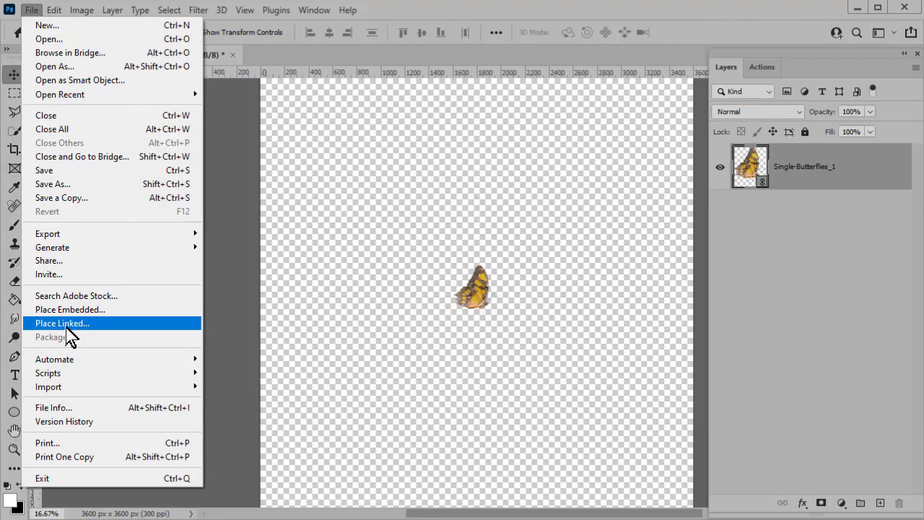
click(60, 323)
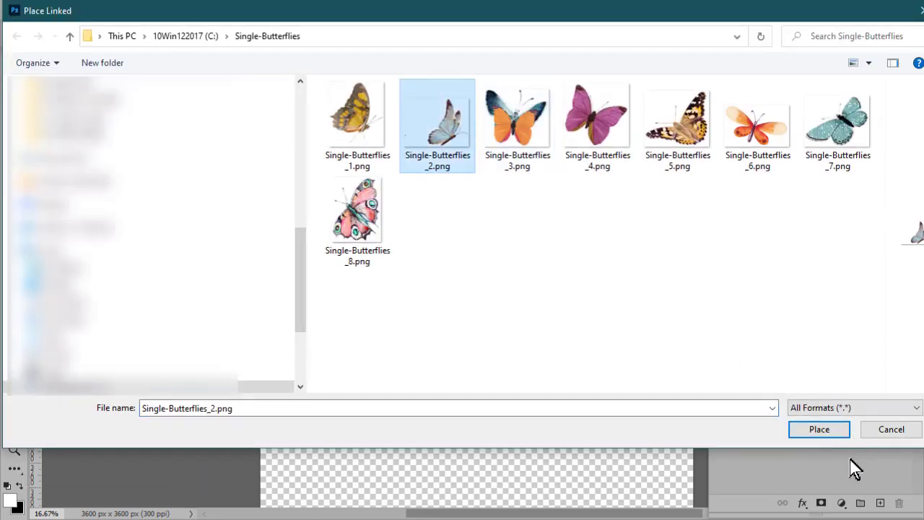
click(818, 429)
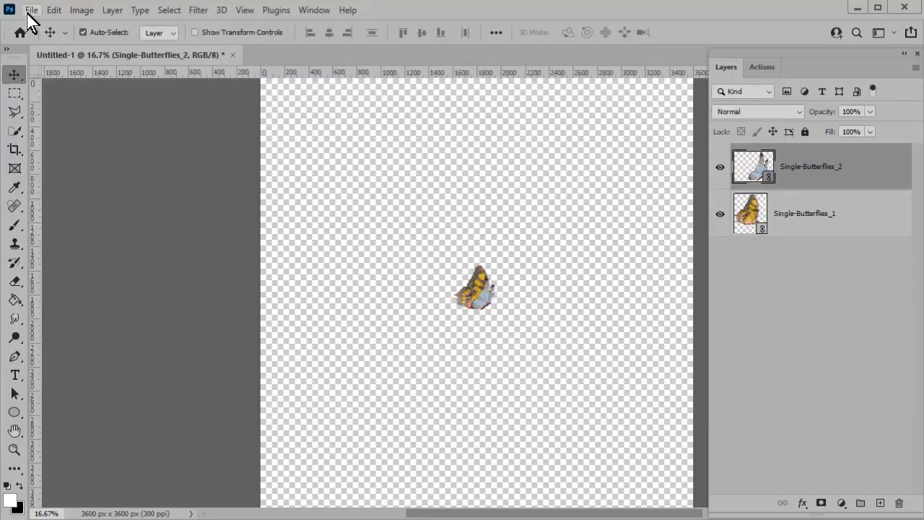
click(32, 9)
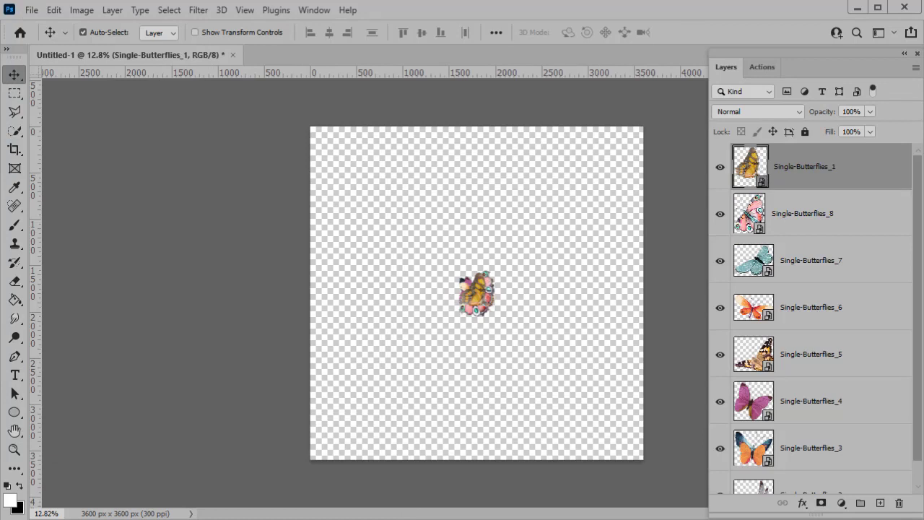
mouse_move(901, 196)
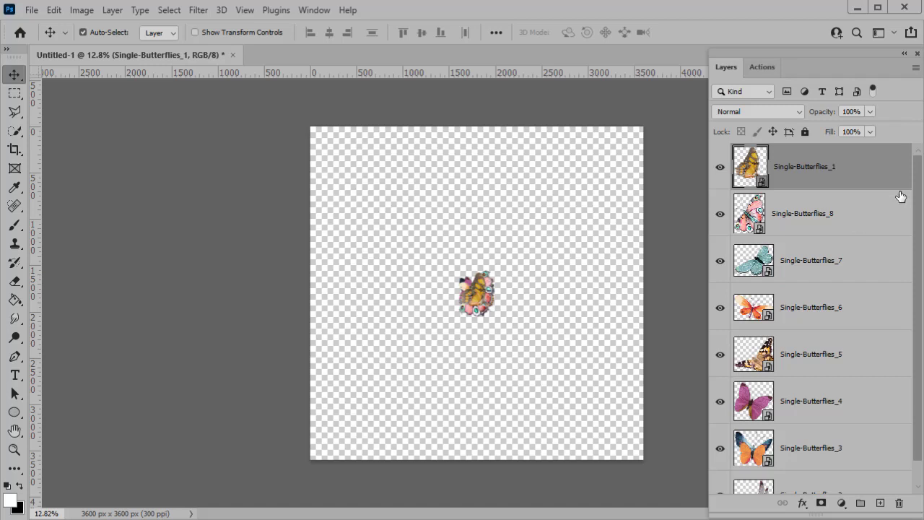
- Free-transform all eight butterfly layers down to about 54.5% at the canvas centre
scroll(down, 3)
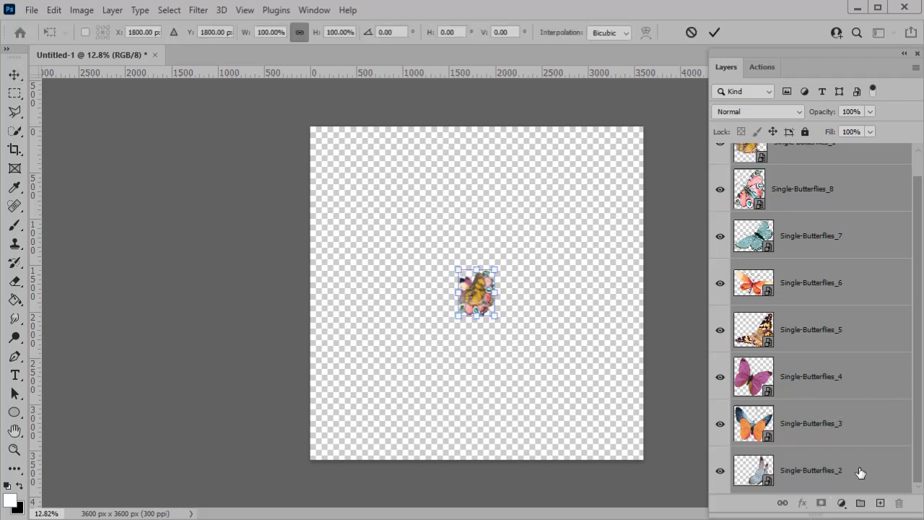
mouse_move(546, 277)
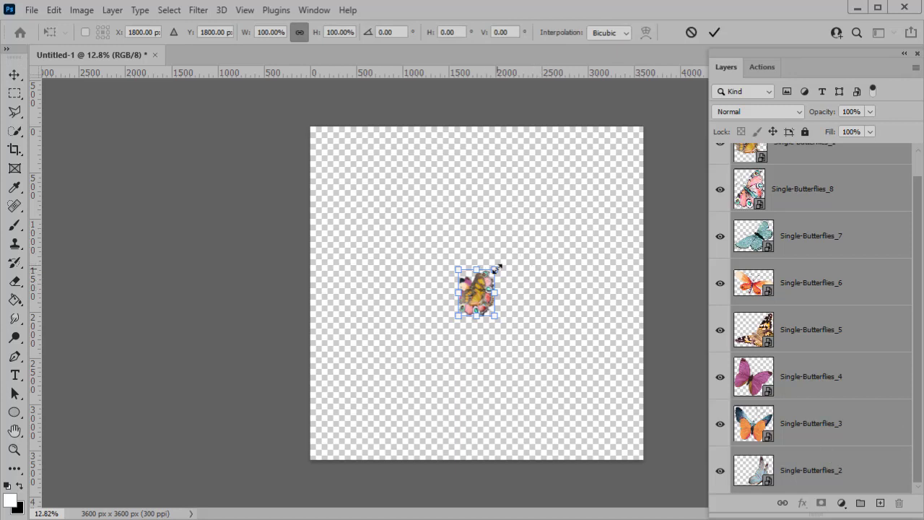
drag(498, 269, 485, 280)
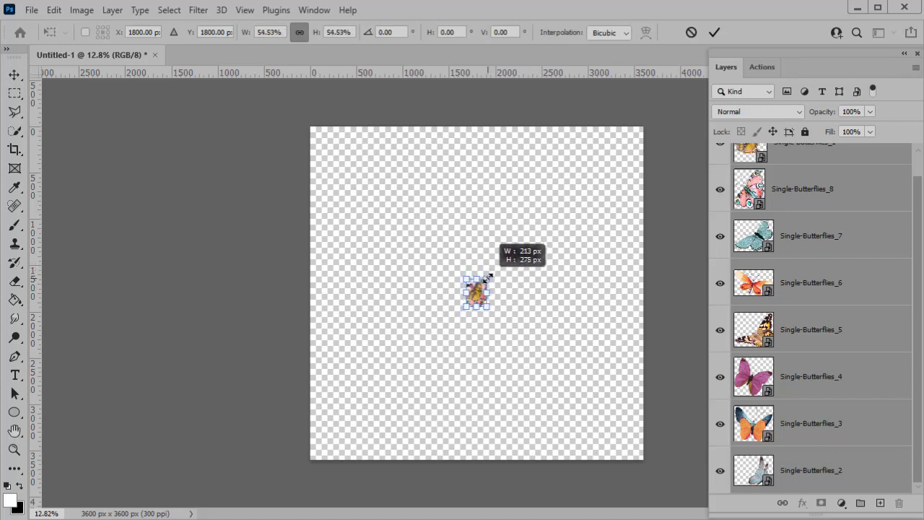
drag(491, 277, 488, 280)
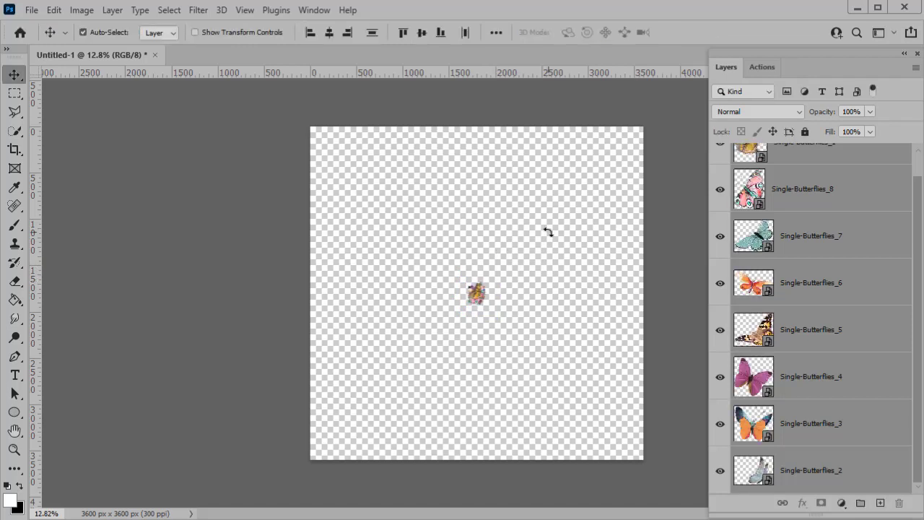
mouse_move(682, 274)
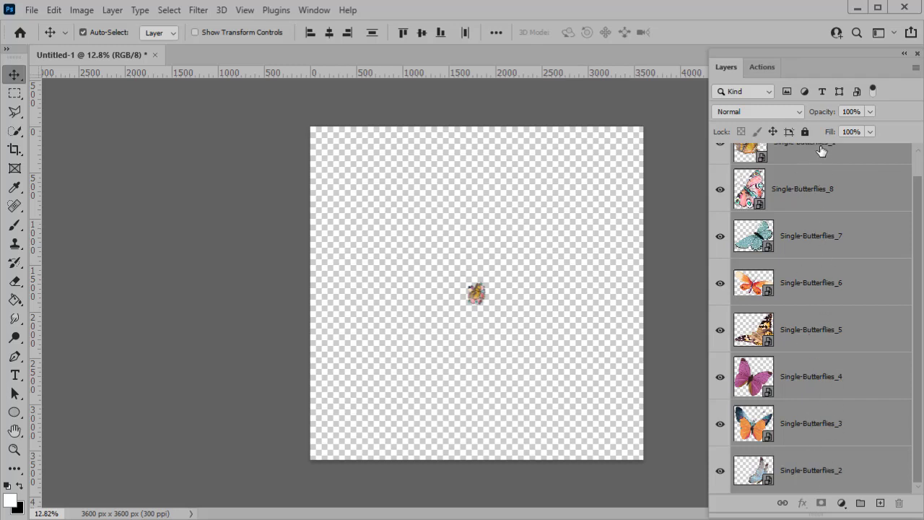
mouse_move(834, 176)
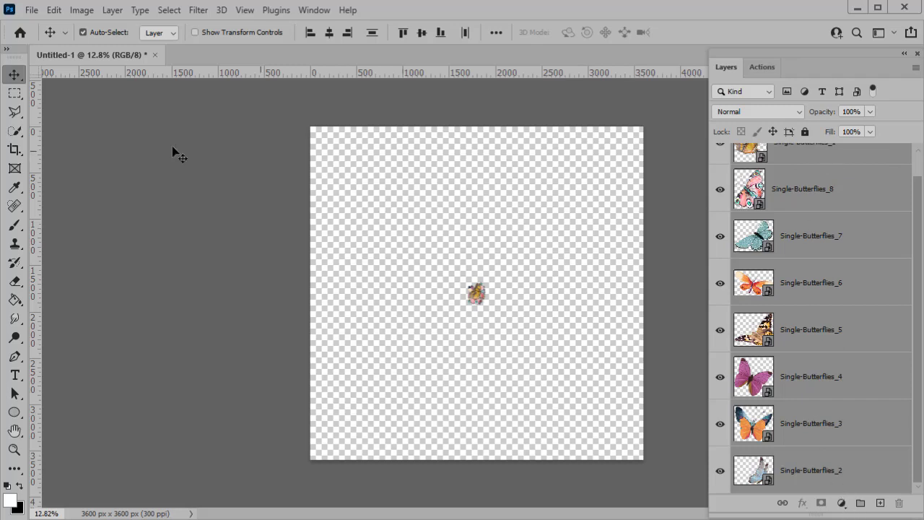
- Run ks-scatter-magic.jsx again from File > Open and confirm Yes to launch Layer Scatter
click(32, 11)
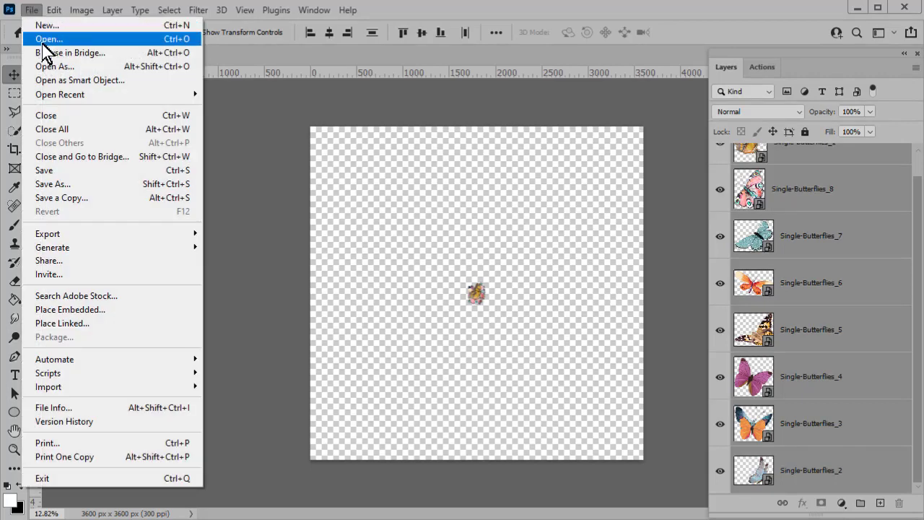
click(49, 38)
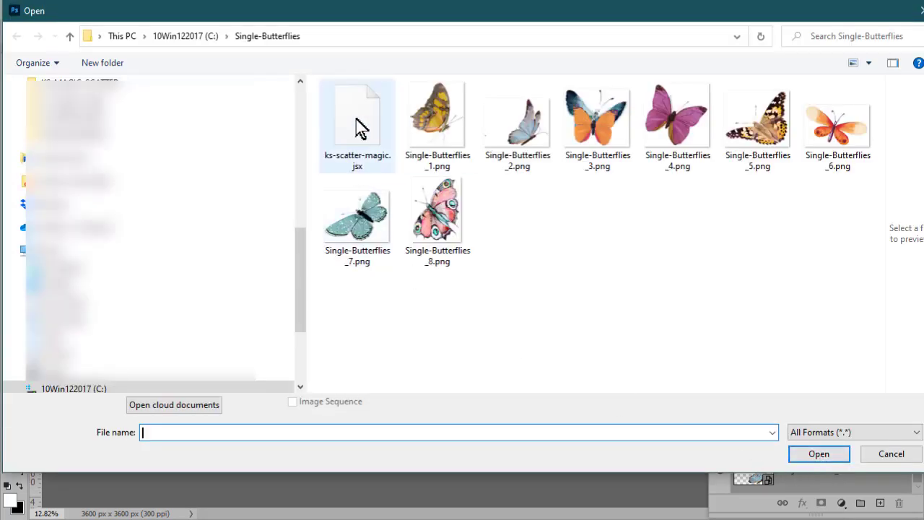
mouse_move(360, 118)
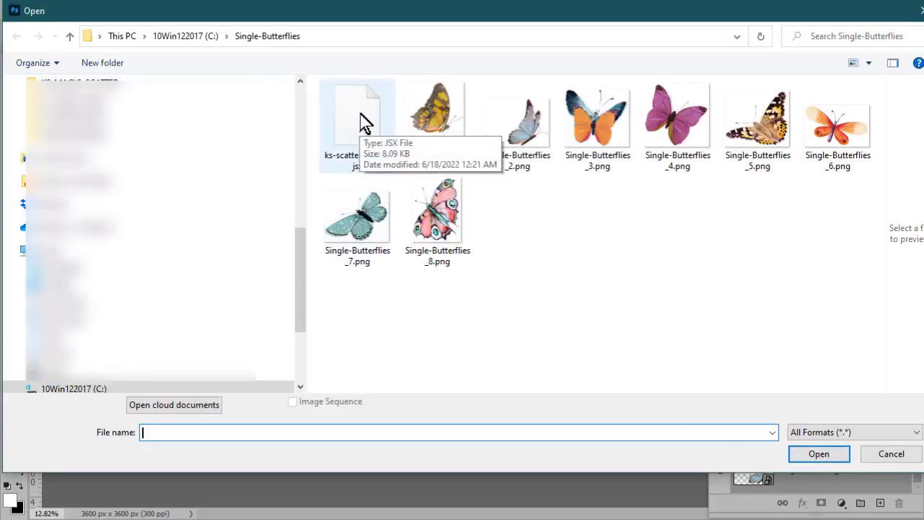
click(358, 118)
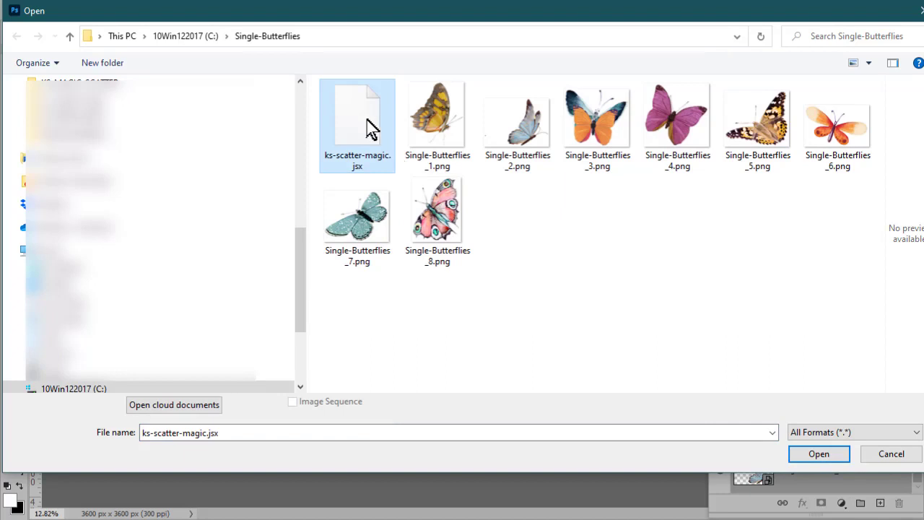
click(819, 453)
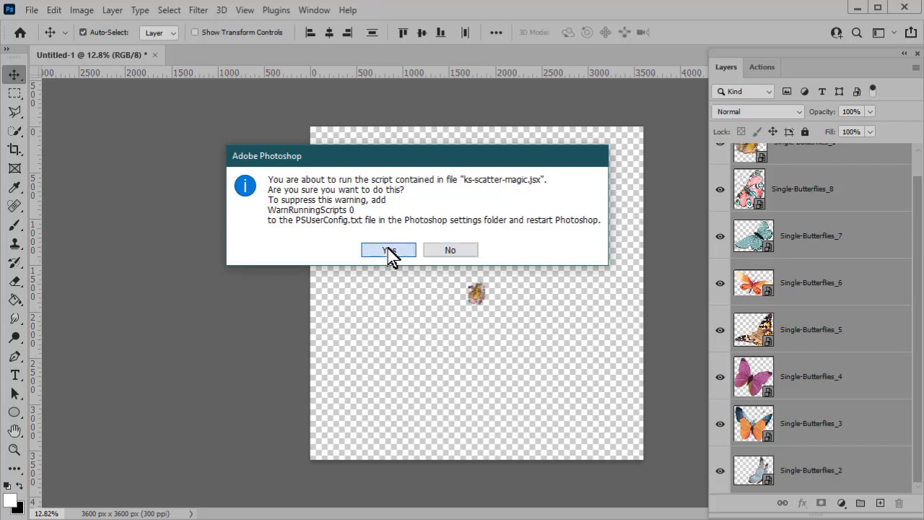
click(388, 250)
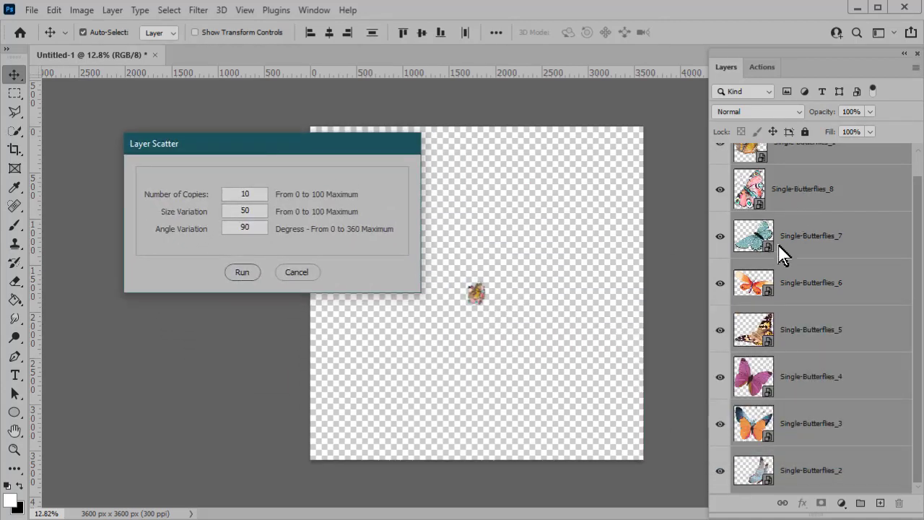
mouse_move(273, 254)
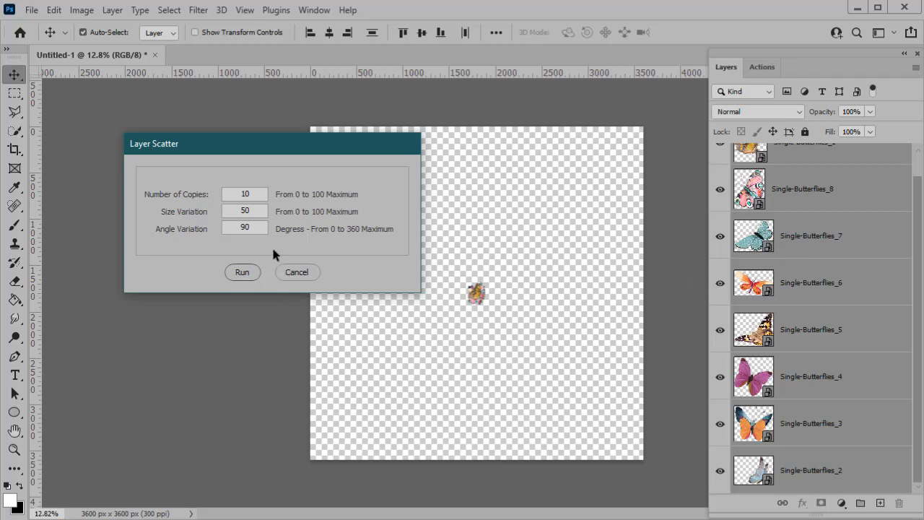
mouse_move(667, 222)
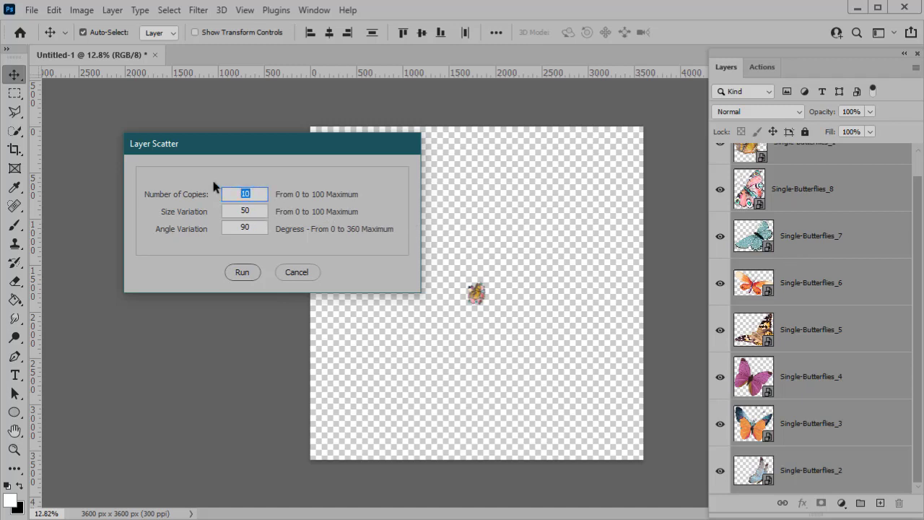
- Set Number of Copies to 5 and run the scatter with size variation 50 and angle variation 90
text(5)
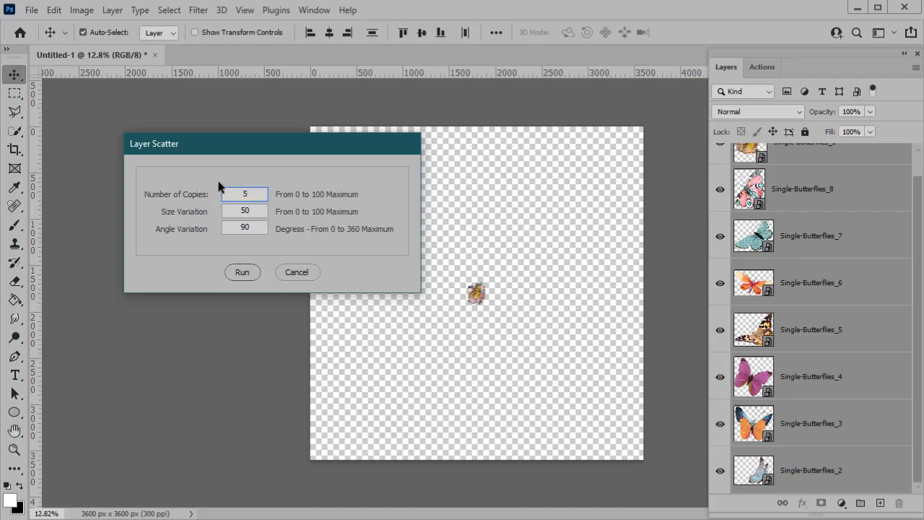
click(244, 194)
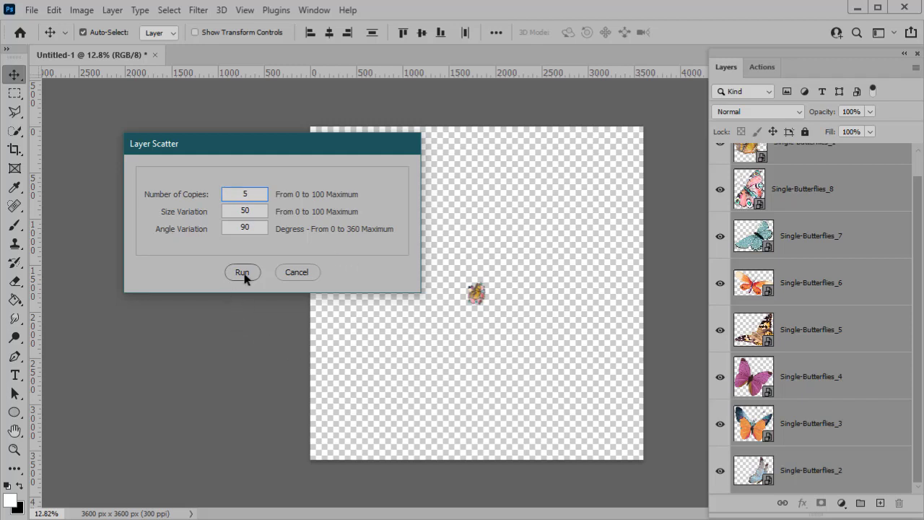
click(243, 272)
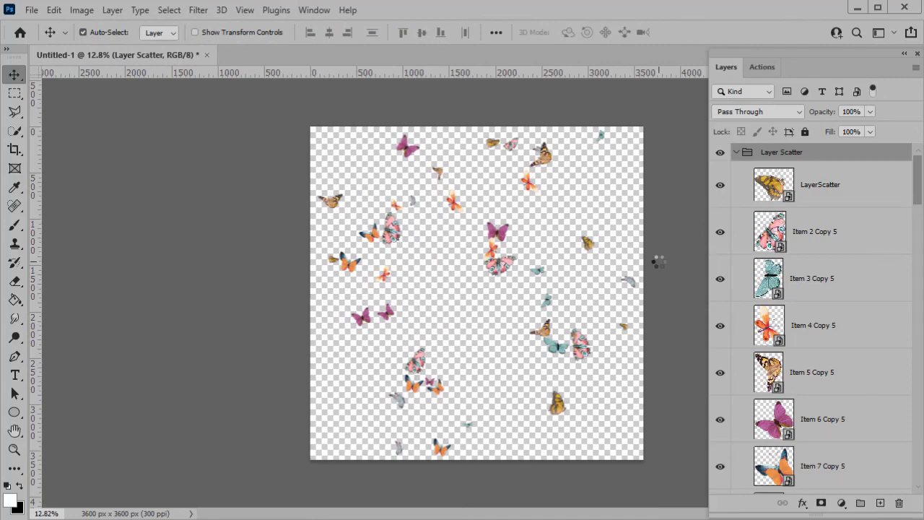
mouse_move(439, 412)
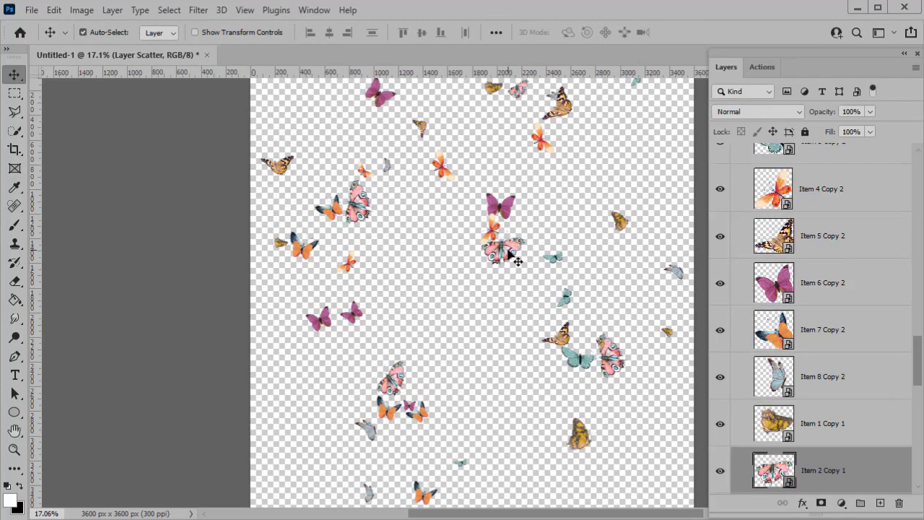
- Drag one of the scattered pink butterfly copies to a new spot on the canvas
drag(508, 254, 462, 277)
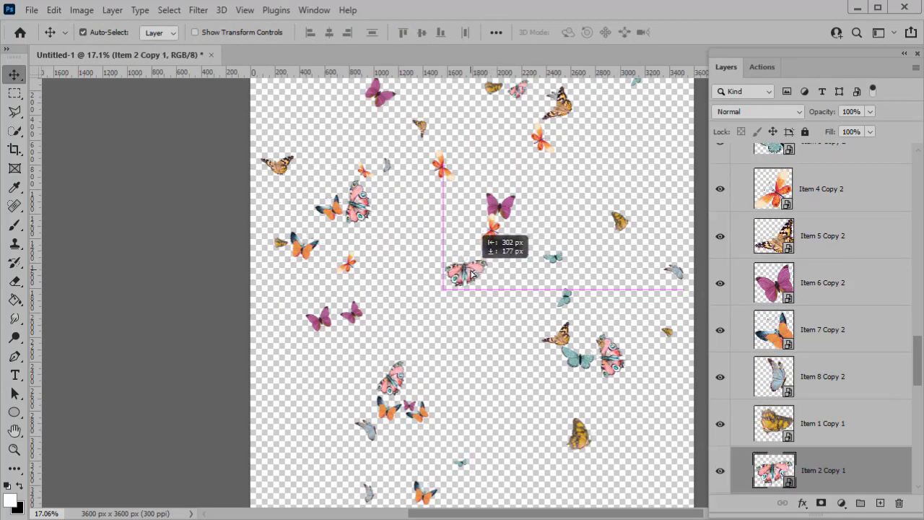